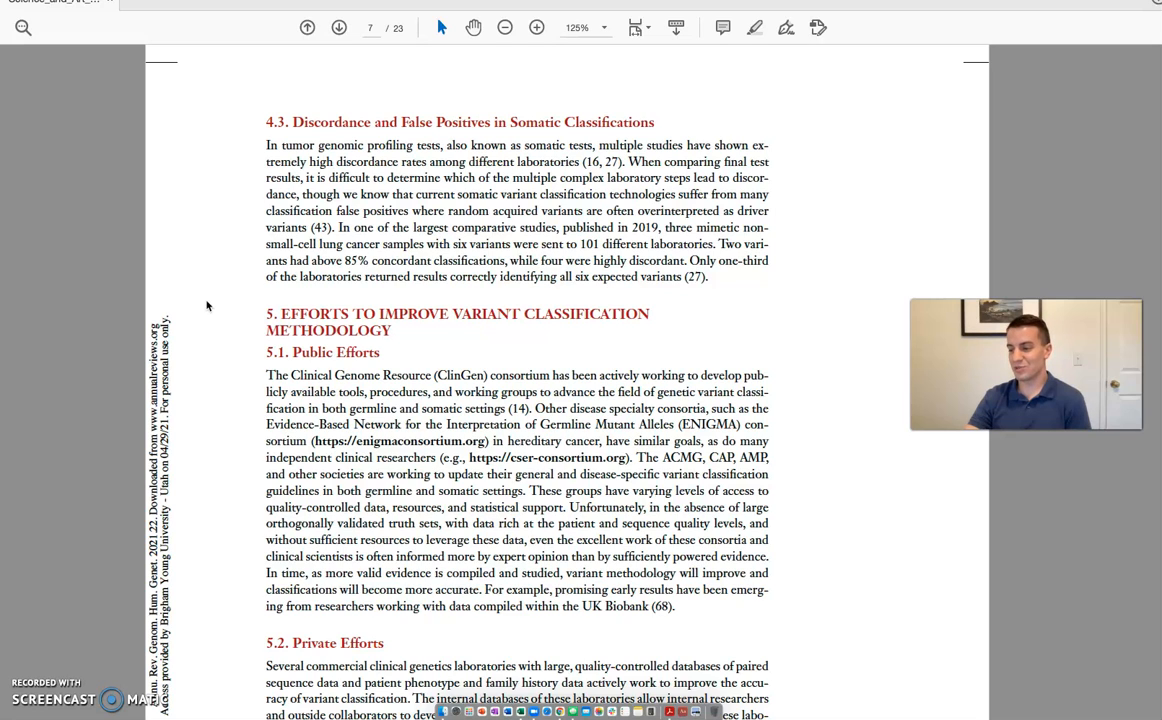
scroll("up", 3)
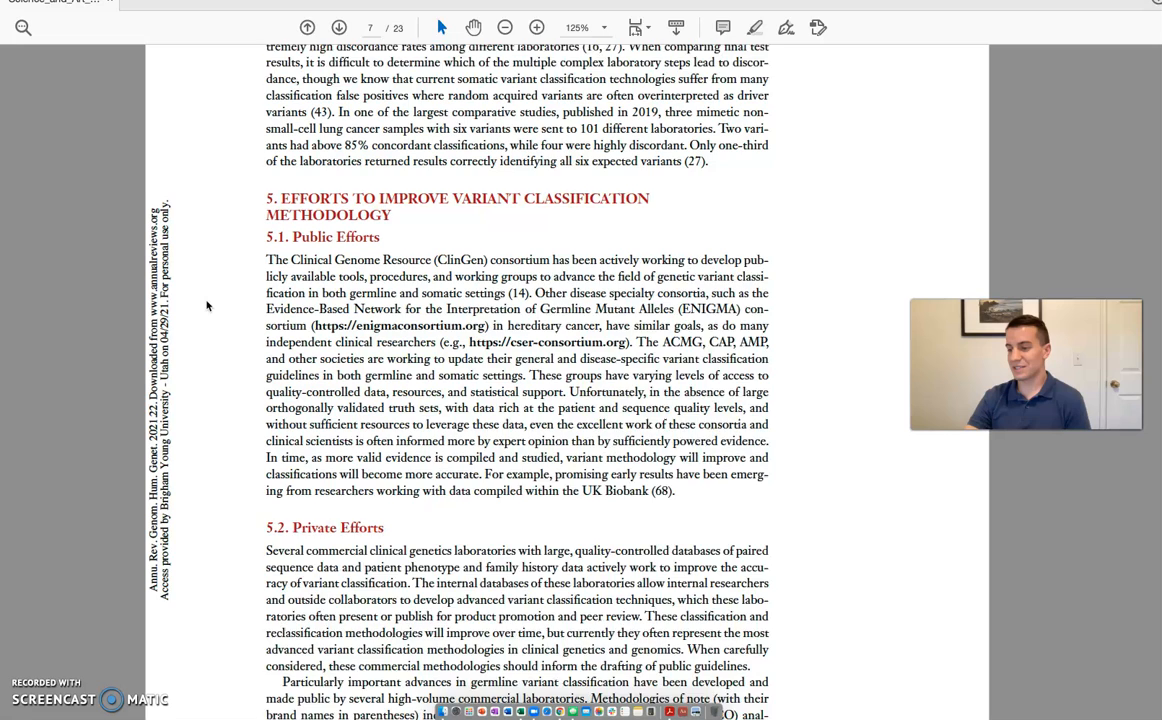
scroll("down", 3)
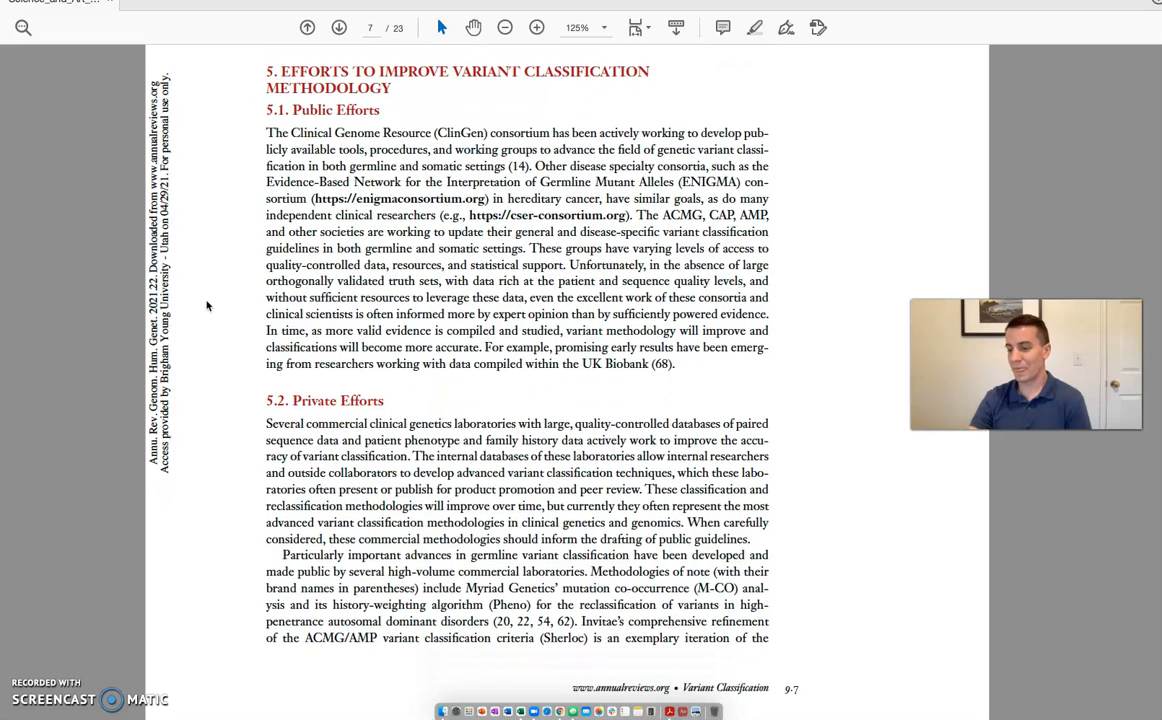
scroll("down", 3)
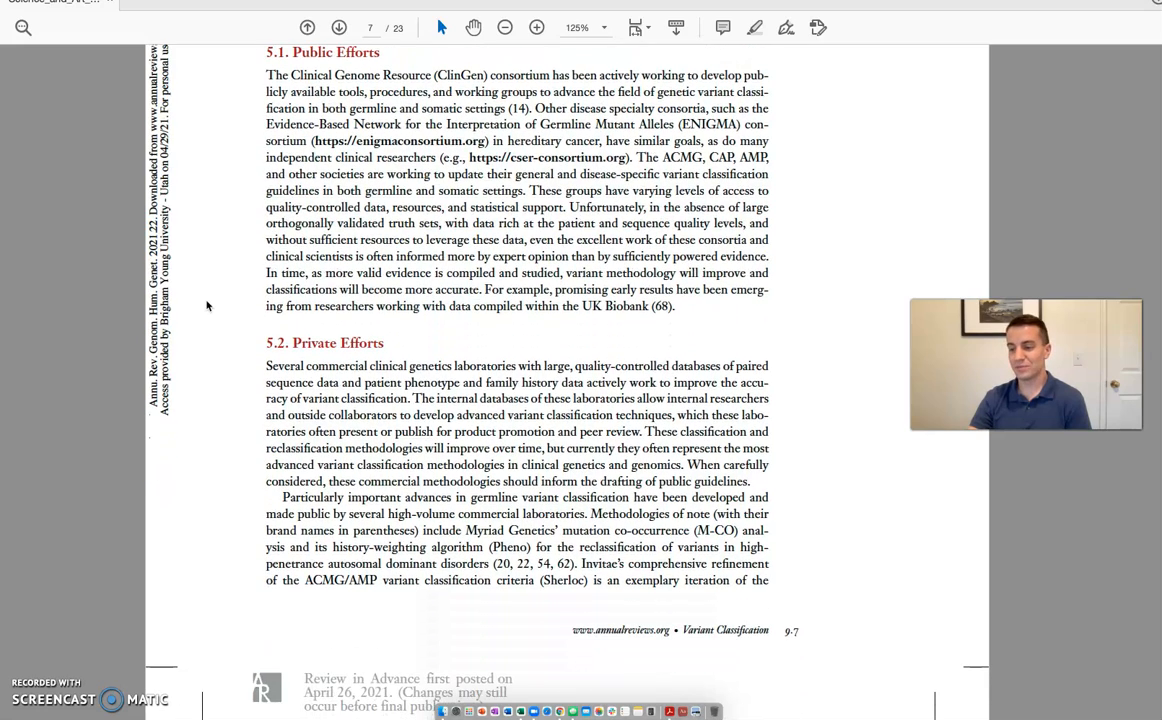
scroll("down", 3)
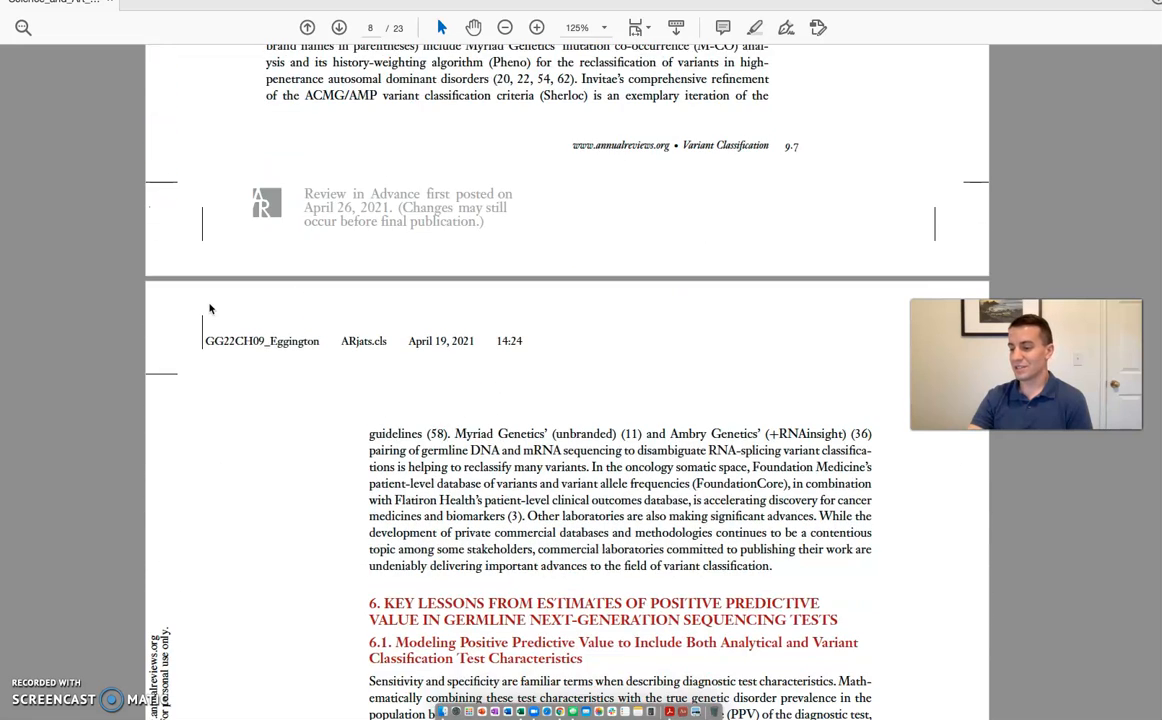
scroll("down", 3)
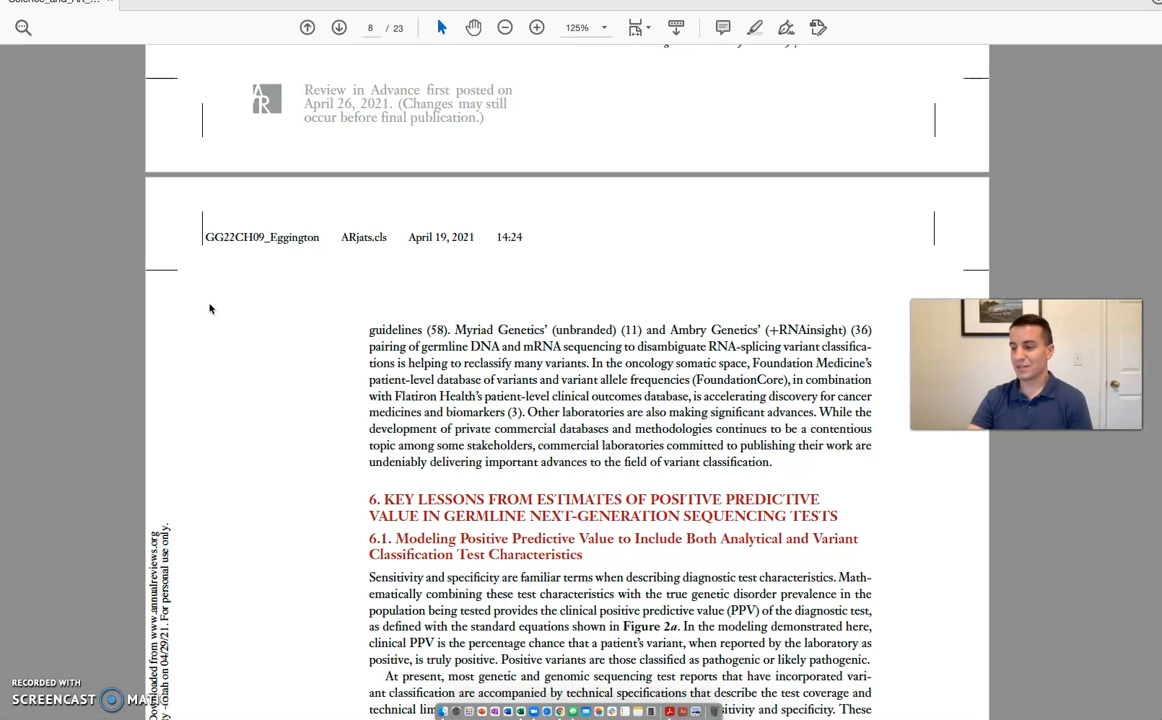
mouse_move(213, 313)
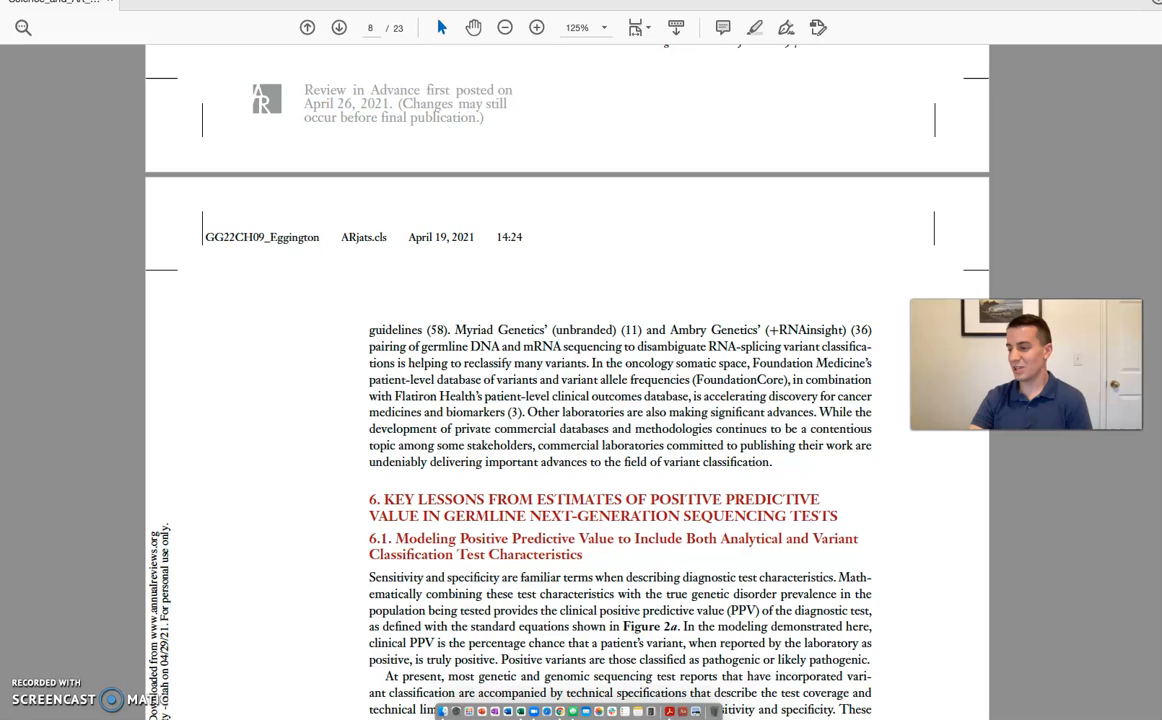
mouse_move(243, 329)
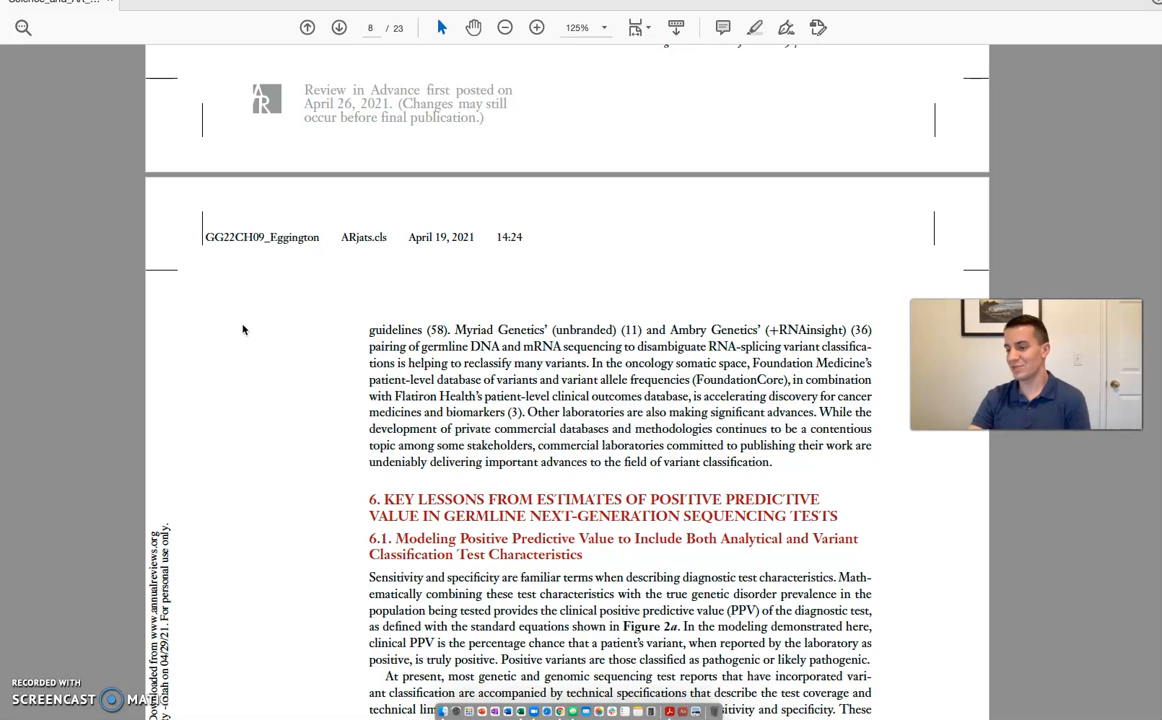